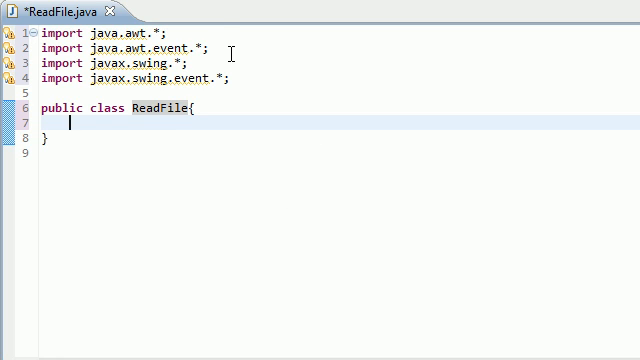
pyautogui.moveTo(328, 68)
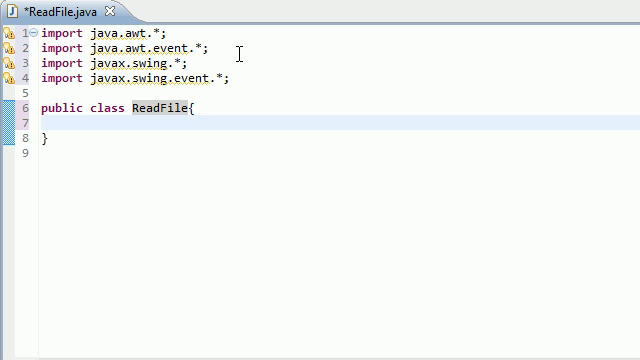
pyautogui.moveTo(400, 240)
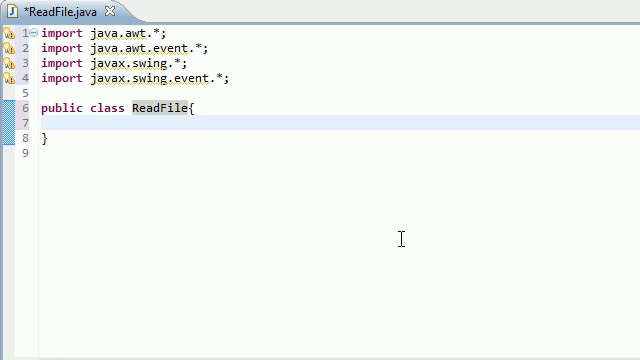
pyautogui.moveTo(310, 220)
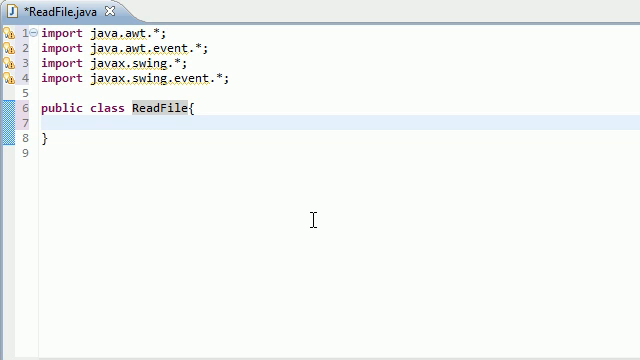
# Declare ReadFile as 'extends JFrame' and place the cursor inside the empty class body
pyautogui.click(70, 124)
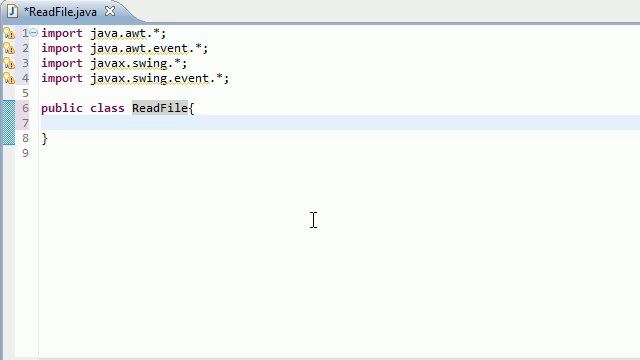
pyautogui.moveTo(172, 124)
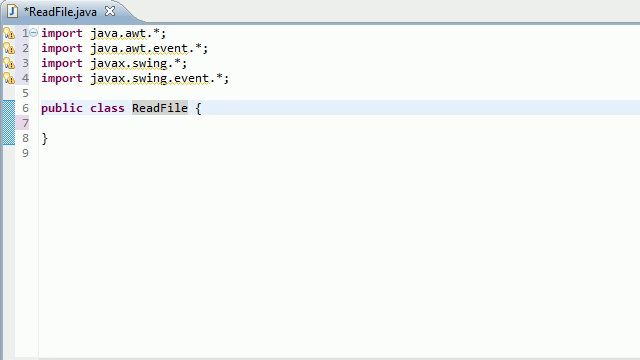
pyautogui.write('extend')
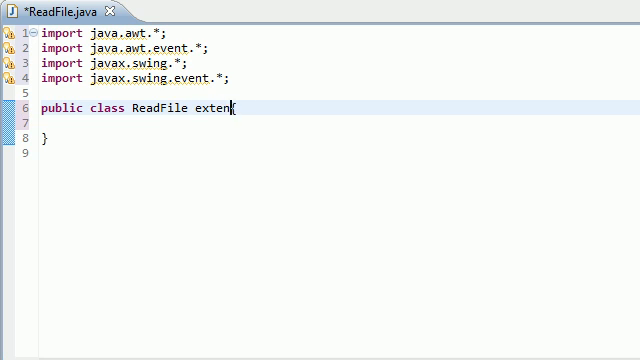
pyautogui.write('ds')
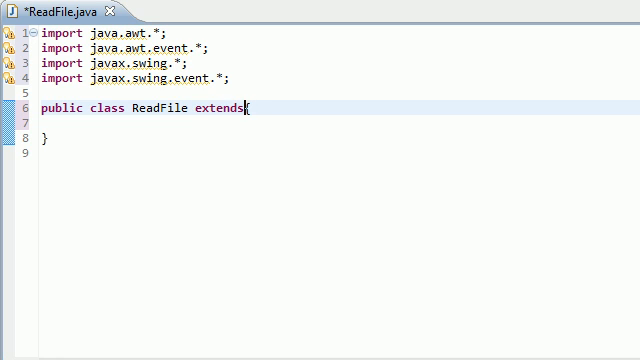
pyautogui.write('JF')
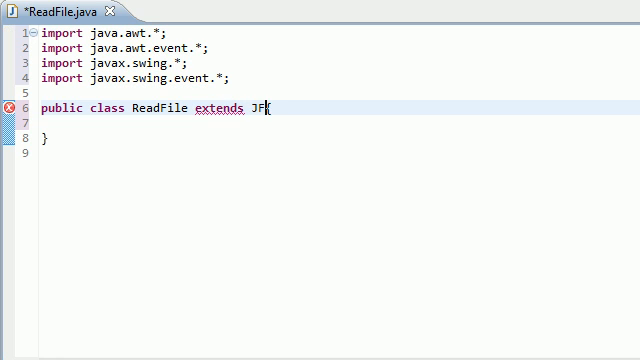
pyautogui.write('rame')
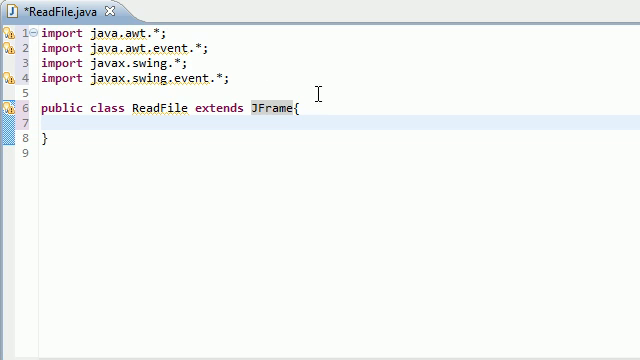
pyautogui.moveTo(344, 272)
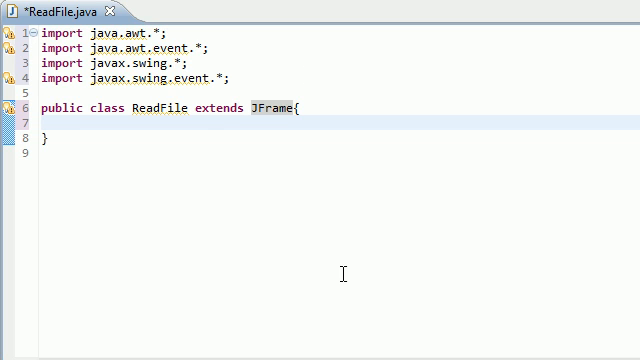
pyautogui.moveTo(304, 176)
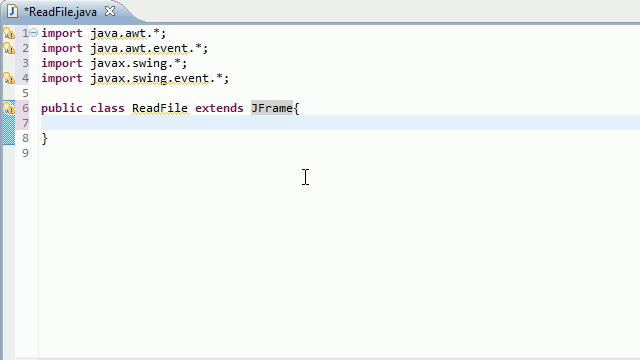
pyautogui.click(70, 124)
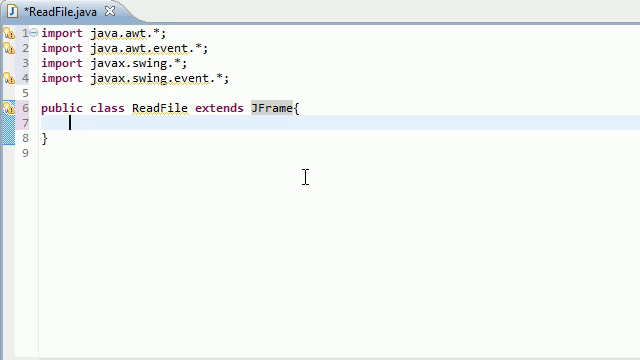
pyautogui.moveTo(180, 124)
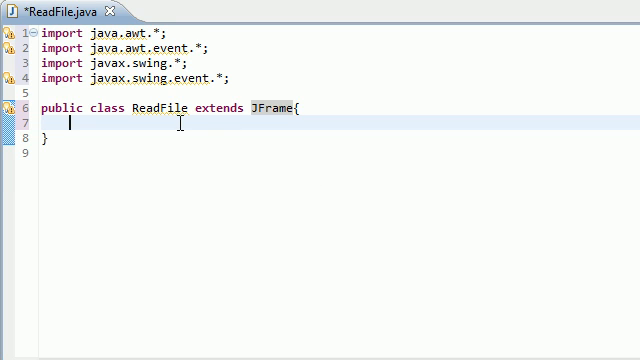
# Add the field 'private JTextField addressBar;' on a new line in the class body
pyautogui.press('Enter')
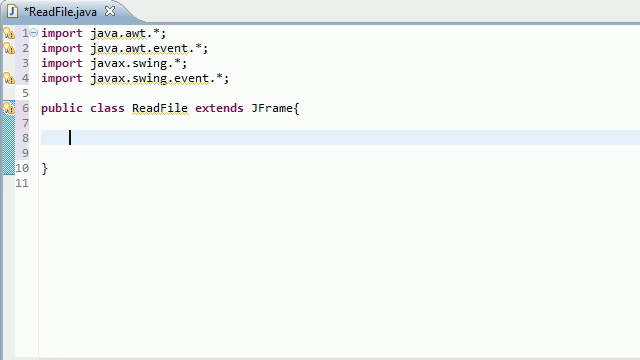
pyautogui.write('private J')
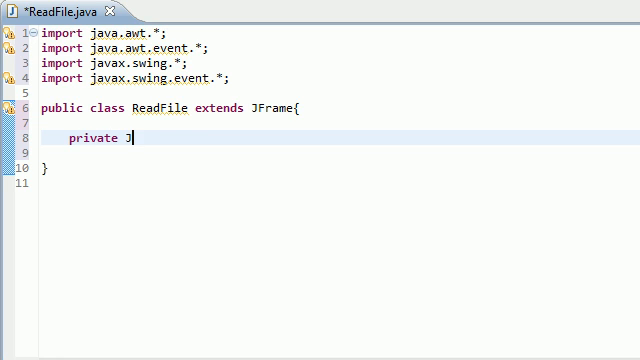
pyautogui.write('TextField')
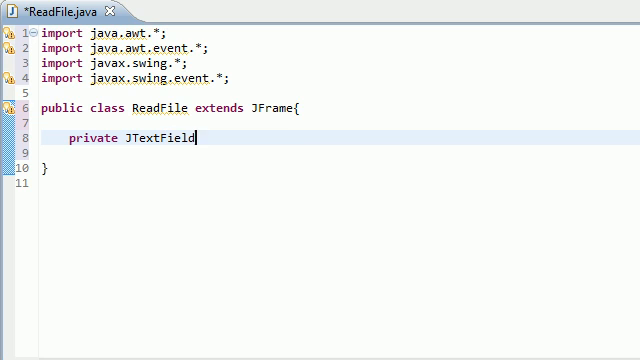
pyautogui.write('a')
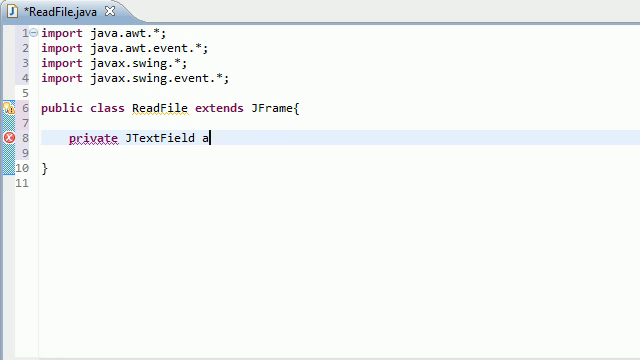
pyautogui.write('ddressBar;')
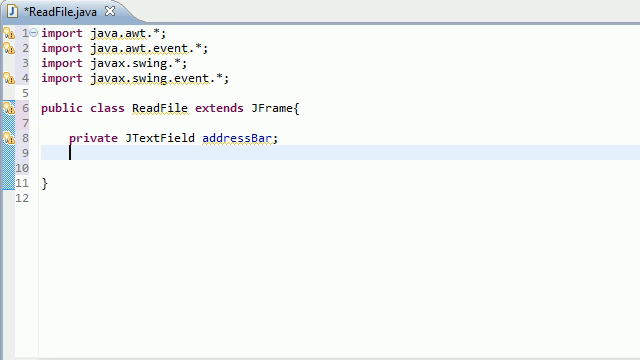
# Add the second field 'private JEditorPane display;' below it
pyautogui.write('pr')
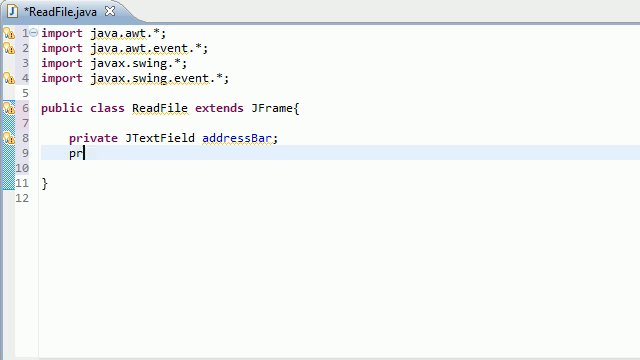
pyautogui.write('ivate JEditor')
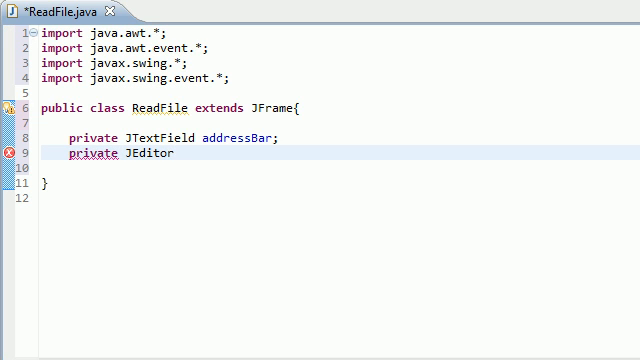
pyautogui.write('Pane')
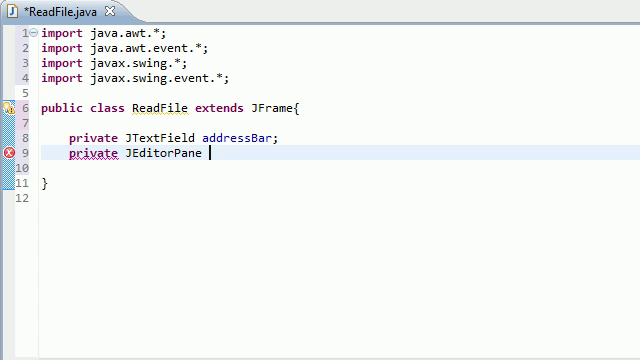
pyautogui.write('display;')
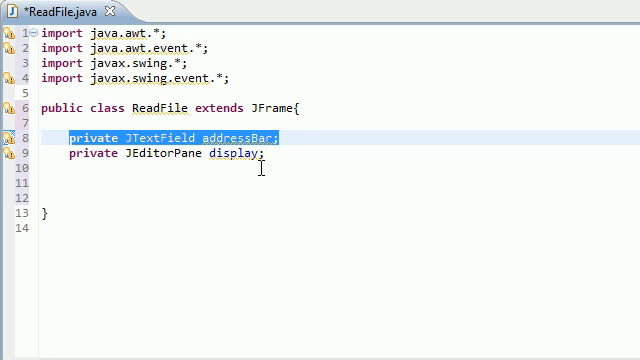
# Write a '//constructor' comment followed by an empty 'public ReadFile(){}' constructor
pyautogui.click(170, 154)
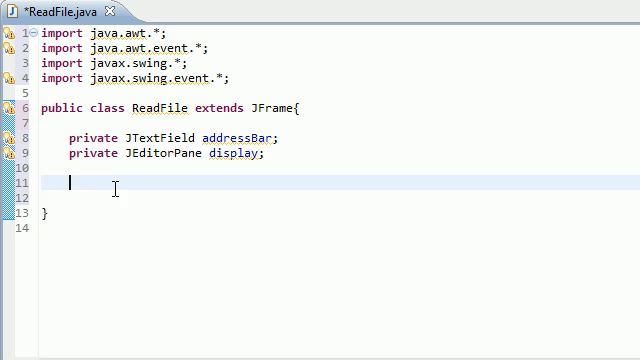
pyautogui.write('/')
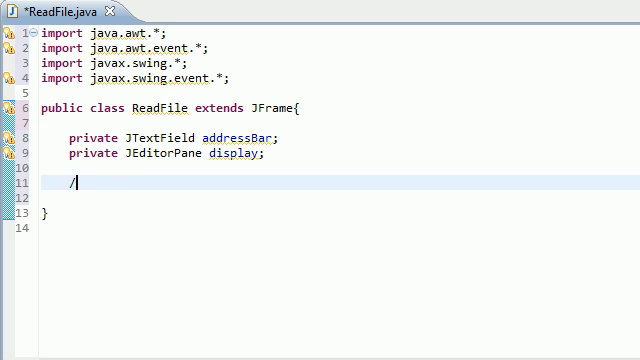
pyautogui.write('/')
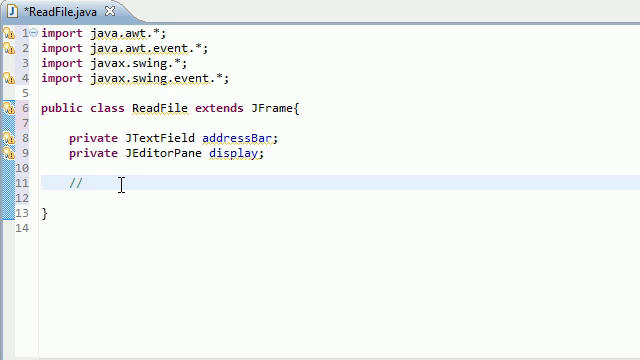
pyautogui.write('con')
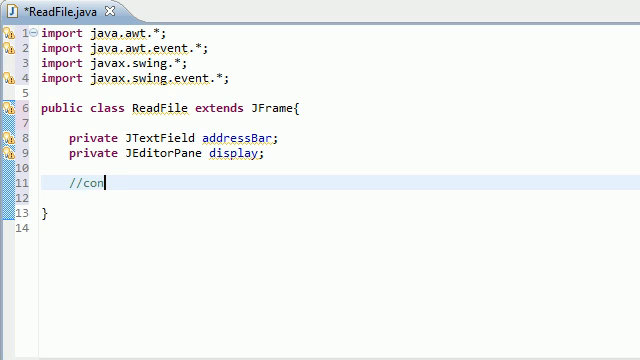
pyautogui.write('structor')
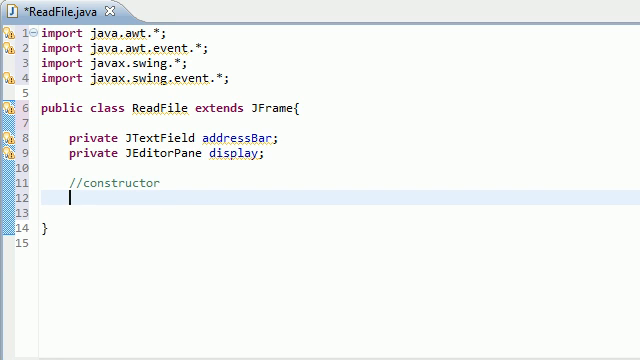
pyautogui.write('pub')
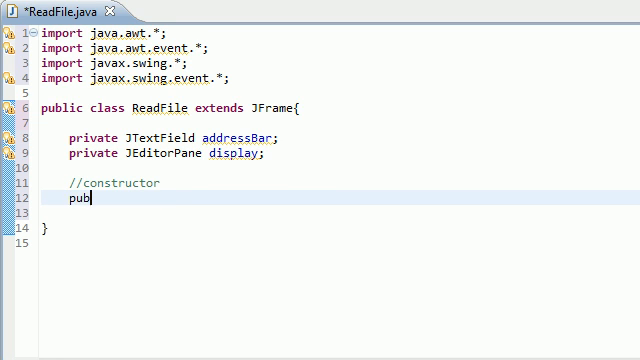
pyautogui.write('lic Re')
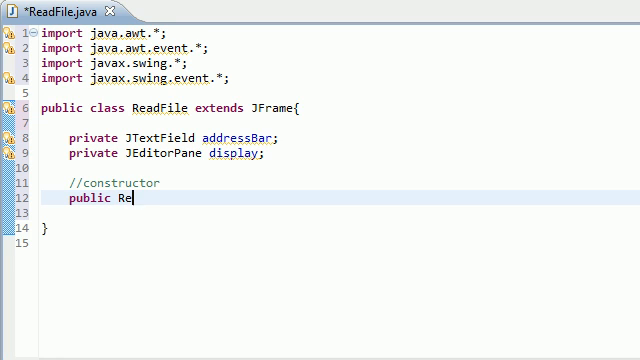
pyautogui.write('adFile')
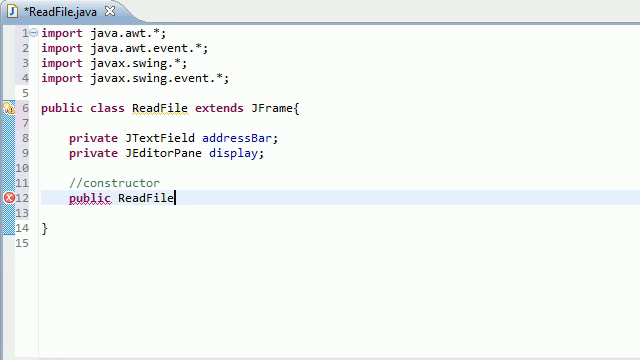
pyautogui.write('(){}')
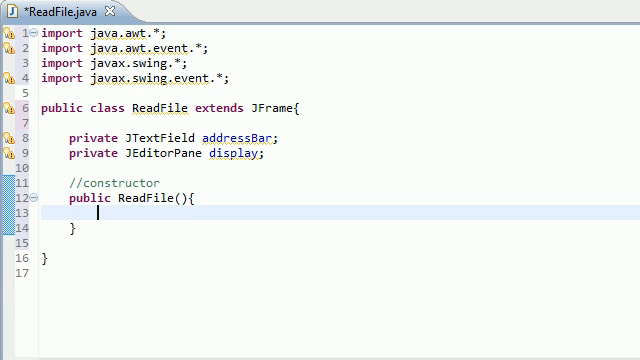
# Make the constructor's first statement super("Bucky Browser"); and start a new line below it
pyautogui.write('su')
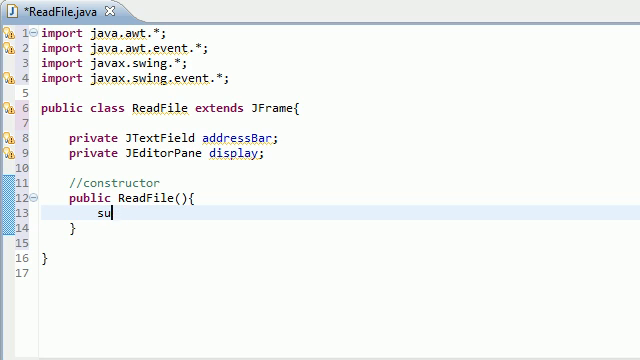
pyautogui.write('per("")')
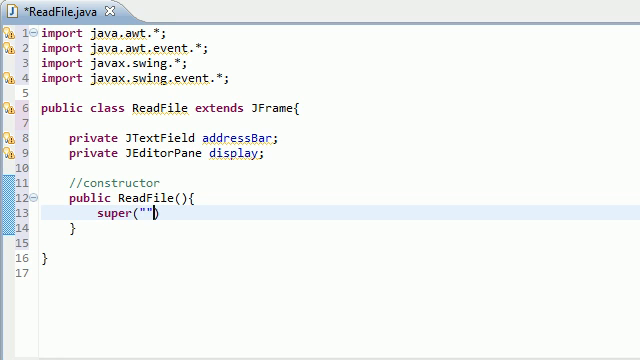
pyautogui.write('Bucky')
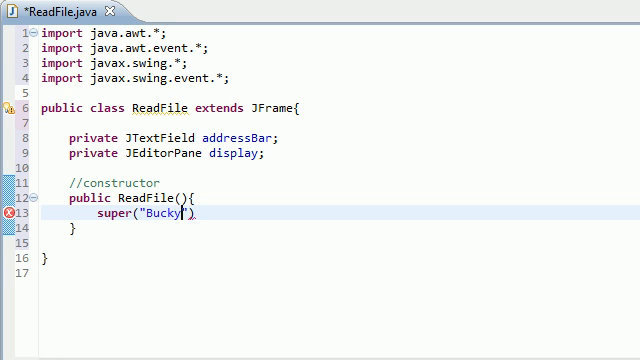
pyautogui.write('Browser')
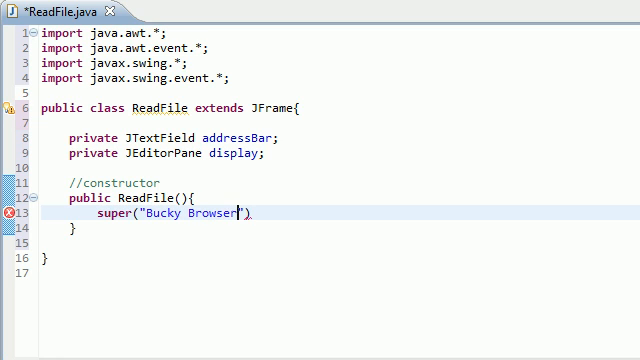
pyautogui.write(';')
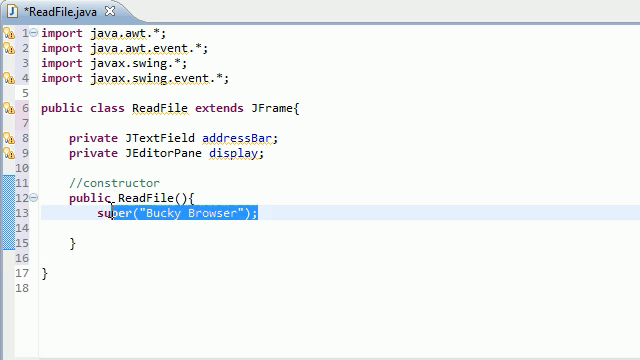
pyautogui.click(102, 232)
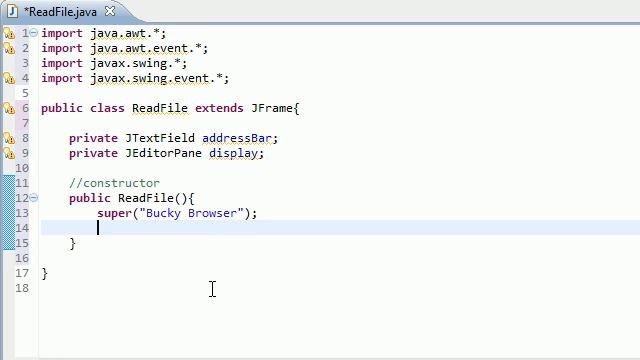
pyautogui.press('Return')
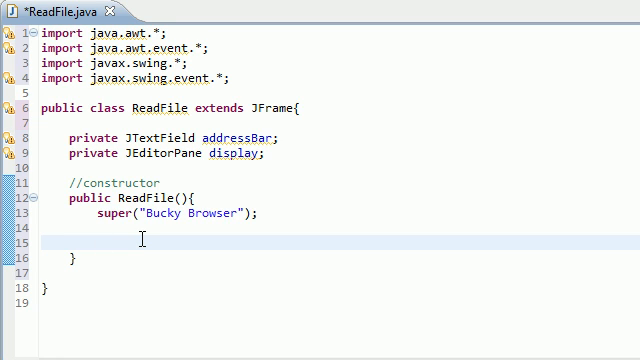
# Assign addressBar = new JTextField("enter a URL hoss!"); inside the constructor
pyautogui.write('addre')
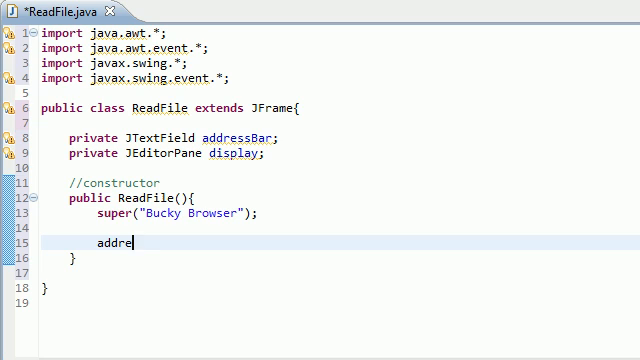
pyautogui.write('ssBar')
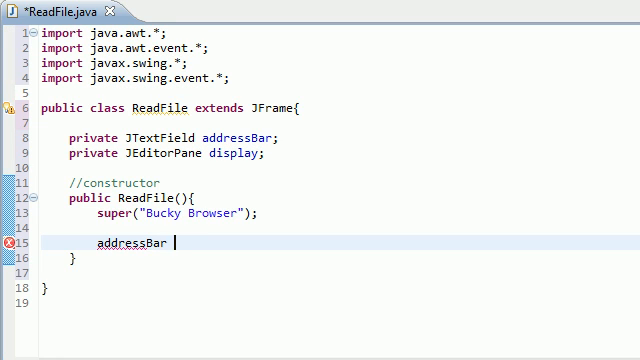
pyautogui.write('= new')
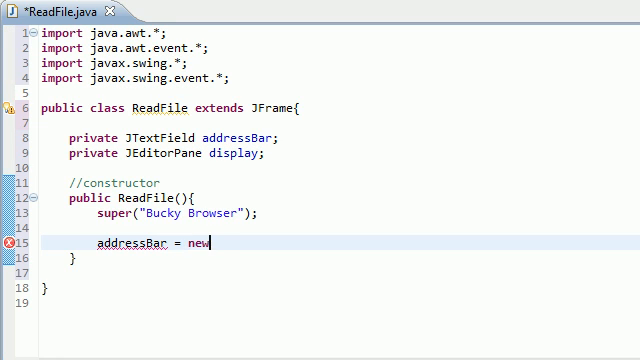
pyautogui.write('JTextfi')
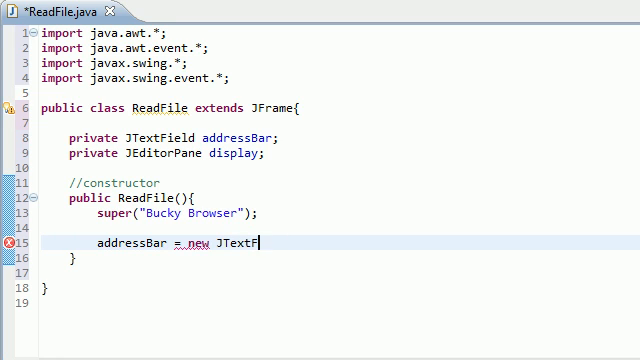
pyautogui.write('ield()')
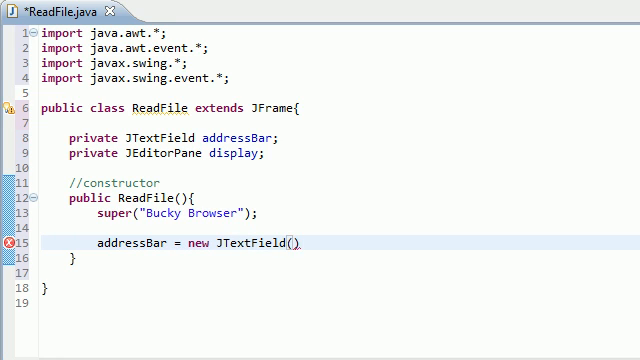
pyautogui.write(';')
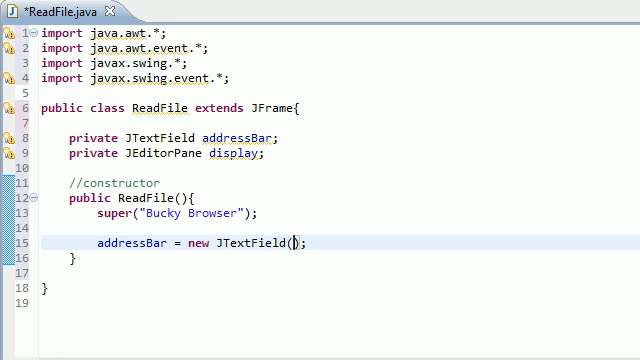
pyautogui.write('""')
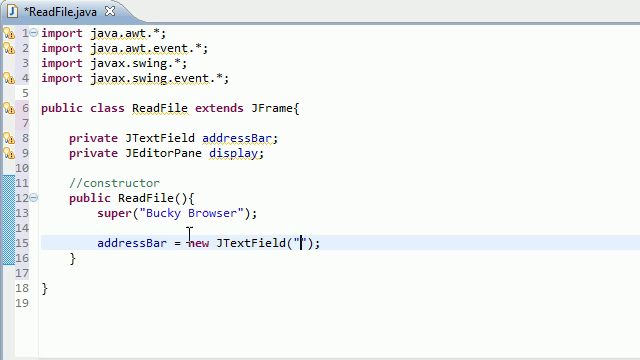
pyautogui.write('enter a URL hoss!')
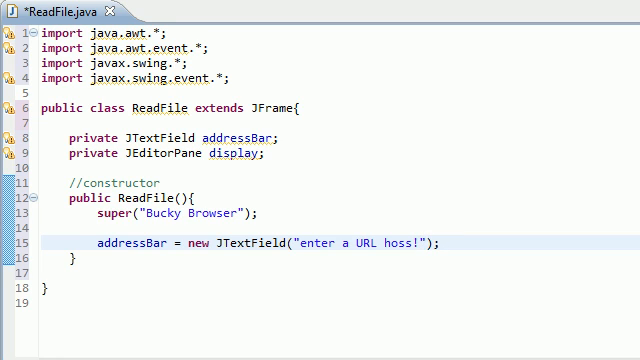
# Highlight the "enter a URL hoss!" string to point it out, then deselect it
pyautogui.doubleClick(360, 244)
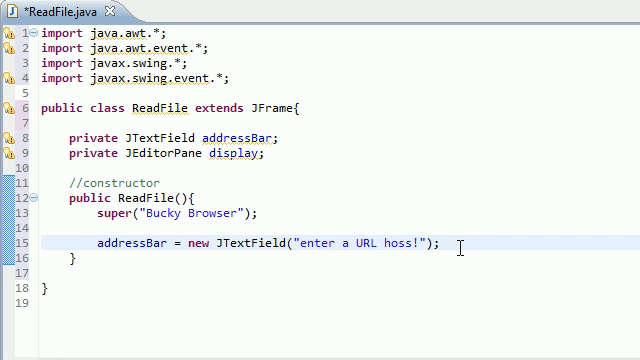
pyautogui.doubleClick(360, 244)
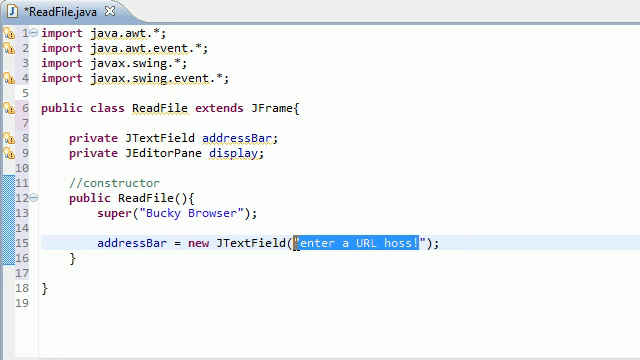
pyautogui.click(438, 244)
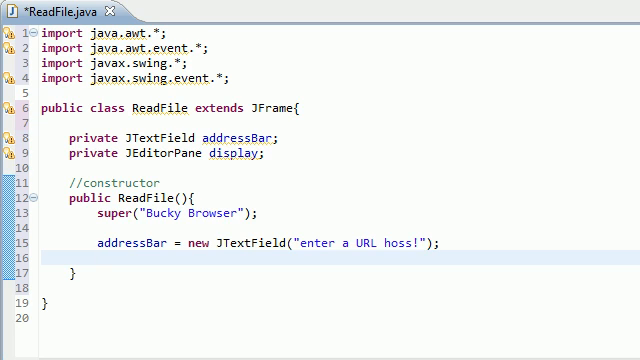
# Begin addressBar.addActionListener( on a new statement, passing a new ActionListener()
pyautogui.click(96, 260)
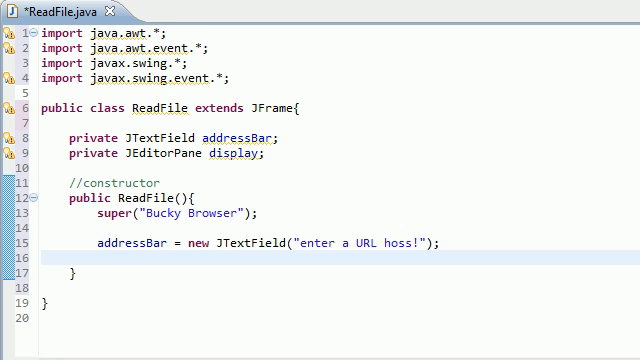
pyautogui.write('ADDRESSbAR')
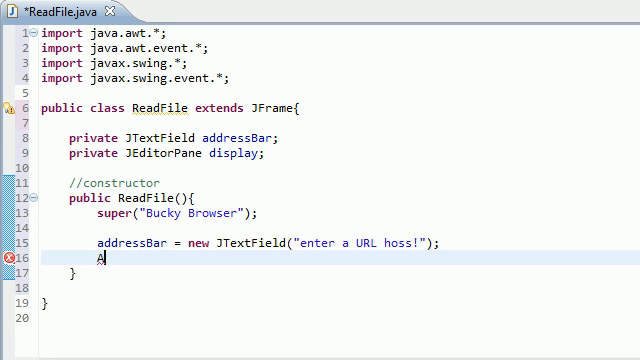
pyautogui.write('ddressBar.')
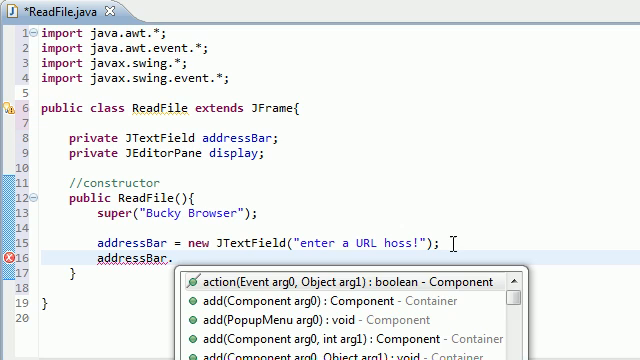
pyautogui.write('addActionListener(')
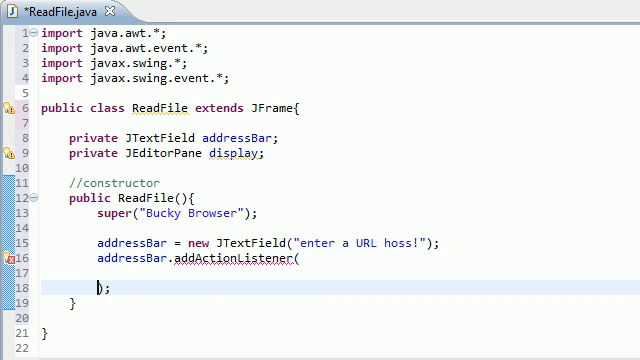
pyautogui.press('Return')
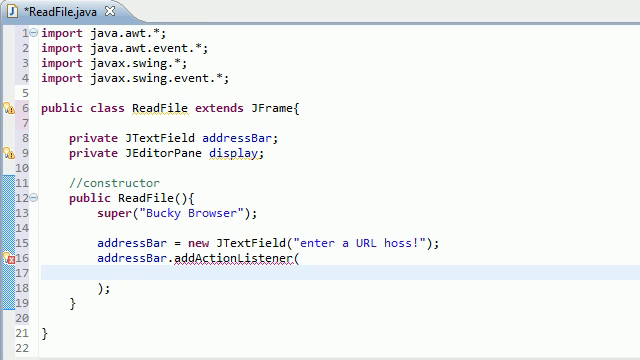
pyautogui.write('new ActionListener(')
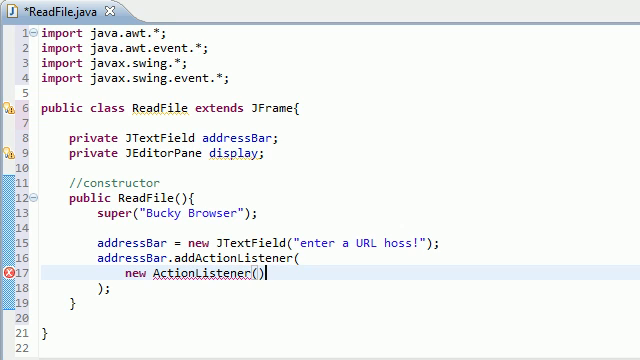
# Give the anonymous ActionListener an empty 'public void actionPerformed(){' method body
pyautogui.write('{')
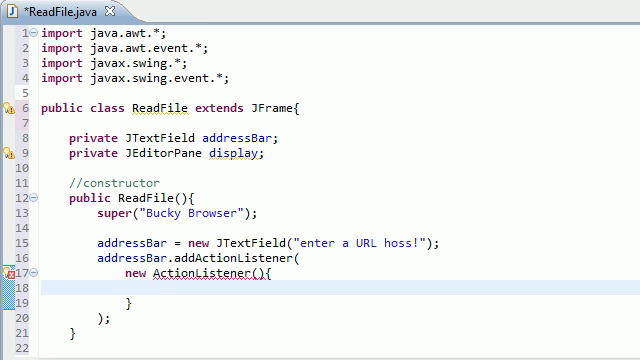
pyautogui.write('pub')
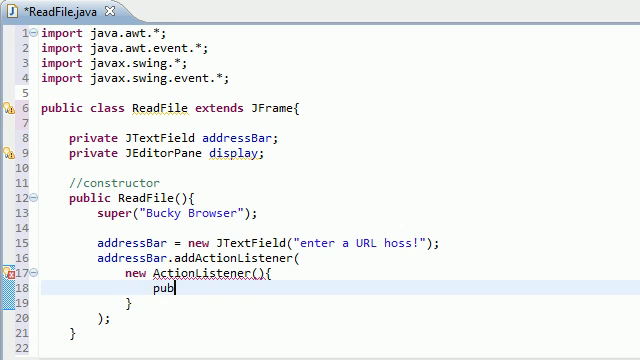
pyautogui.write('lic void a')
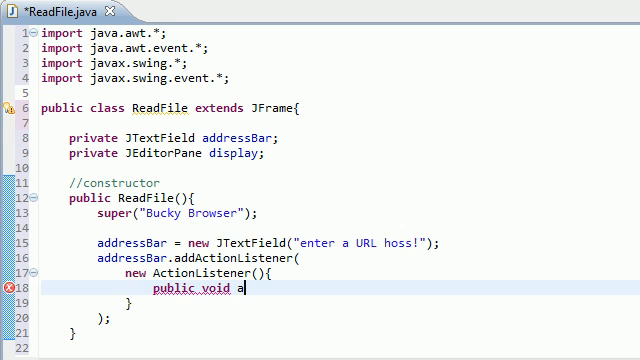
pyautogui.write('ctionPer')
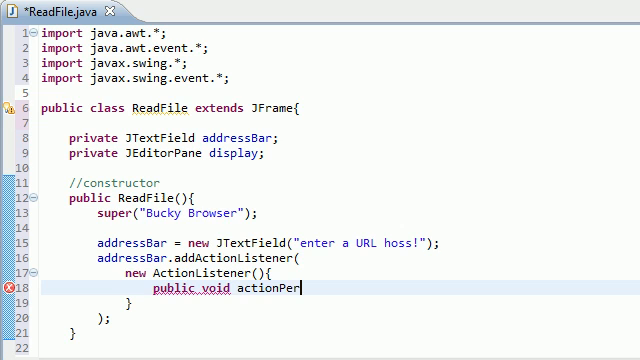
pyautogui.write('formed')
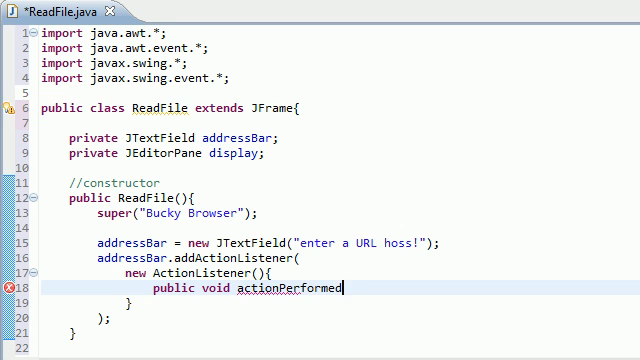
pyautogui.write('(){')
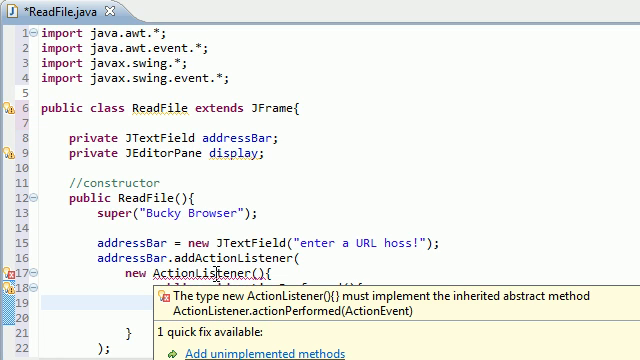
# Add the parameter 'ActionEvent event' to actionPerformed
pyautogui.click(248, 352)
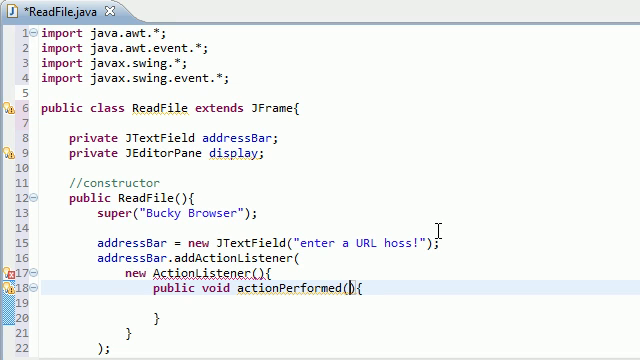
pyautogui.write('ActionEvent event')
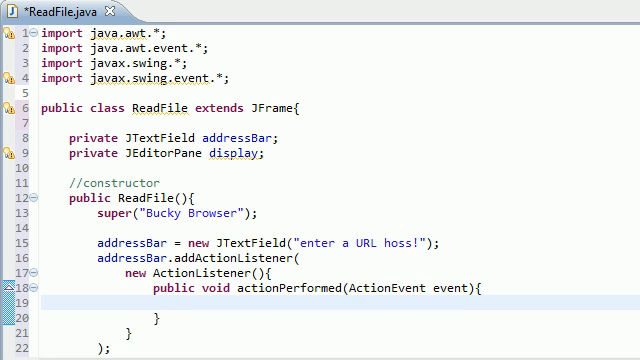
pyautogui.scroll(-3)
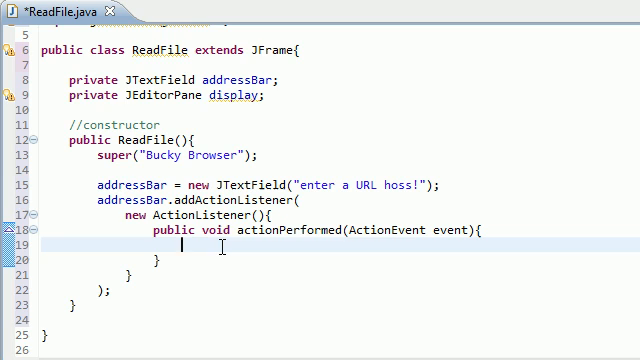
# Call loadCrap(event.getActionCommand()); inside actionPerformed and highlight getActionCommand
pyautogui.write('loadCra')
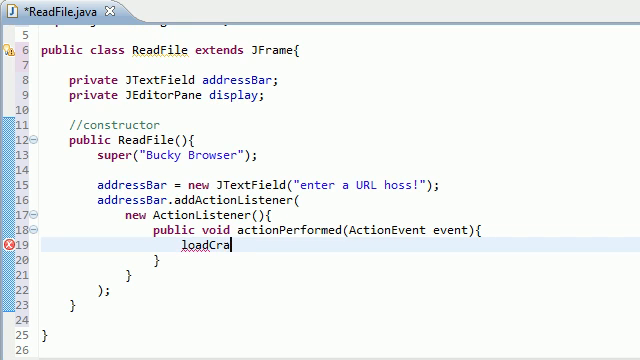
pyautogui.write('p();')
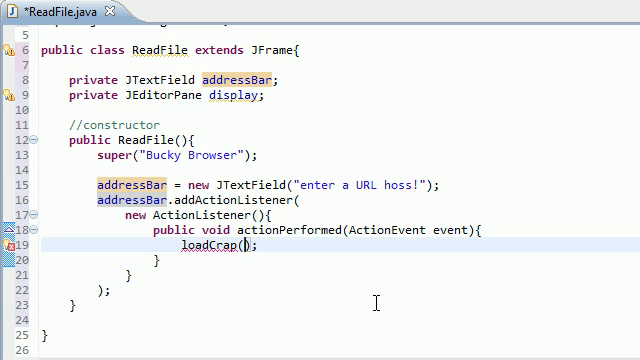
pyautogui.write('event')
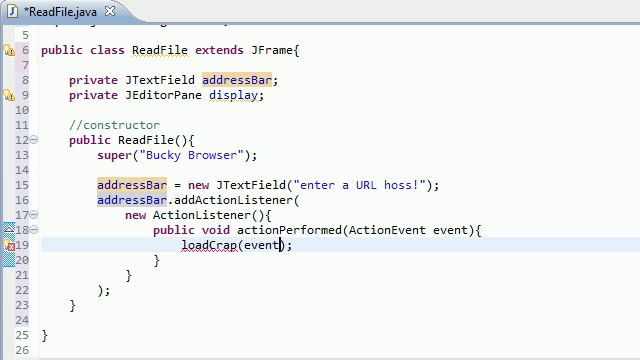
pyautogui.write('.getAction')
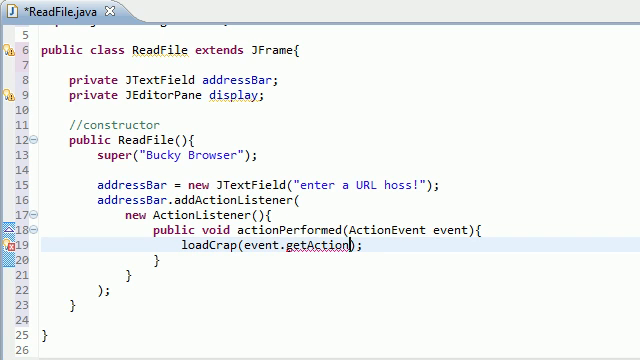
pyautogui.write('Command(')
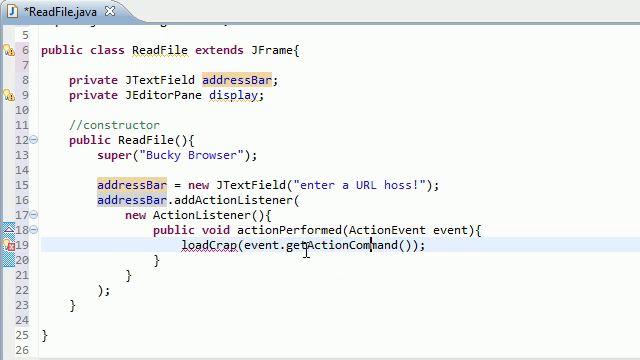
pyautogui.doubleClick(360, 244)
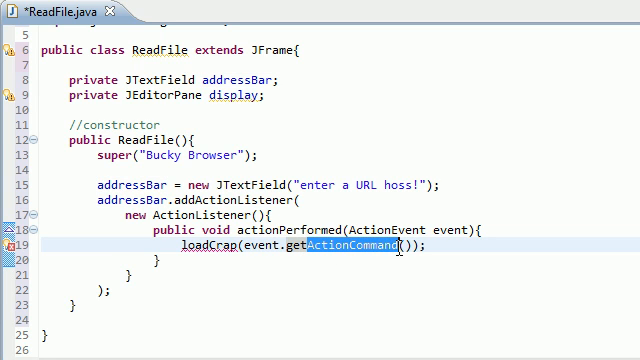